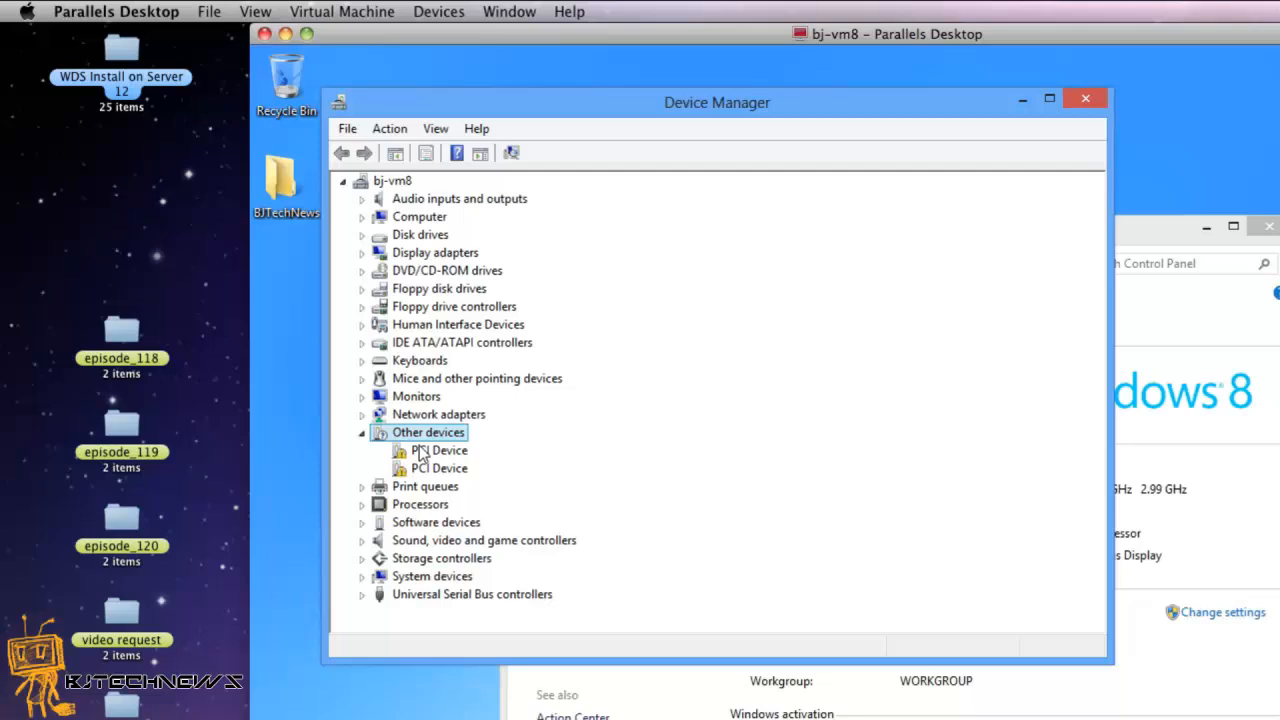
# Step: Select the first PCI Device under Other devices and bring up its context menu
pyautogui.click(440, 450)
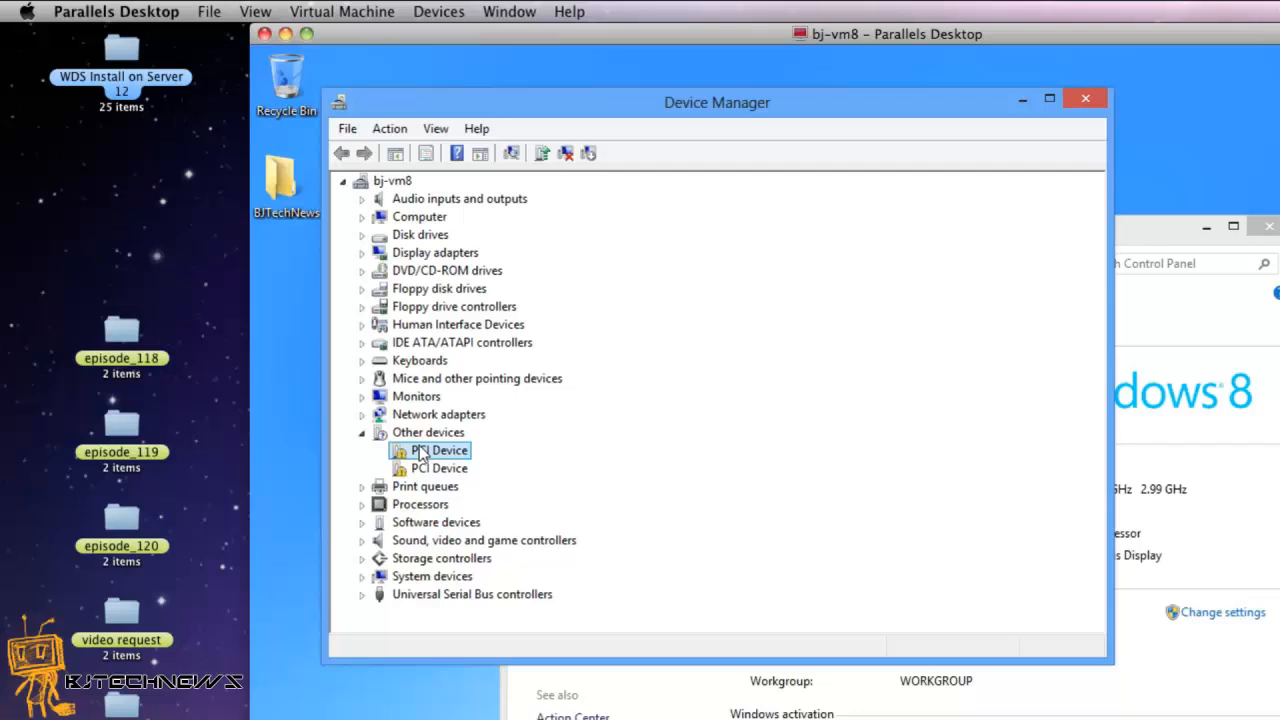
pyautogui.rightClick(435, 450)
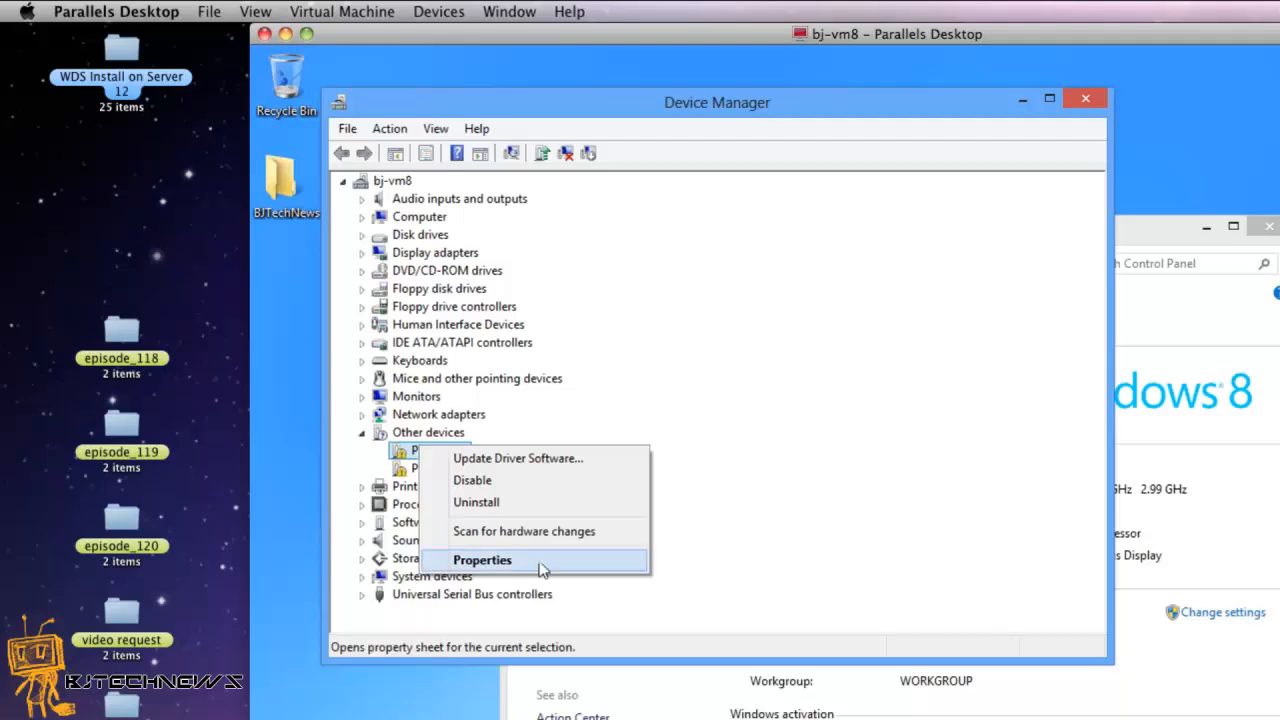
# Step: Show the PCI Device's Hardware Ids in Properties Details, selecting the VEN_1AB8 DEV_4000 entry
pyautogui.click(482, 559)
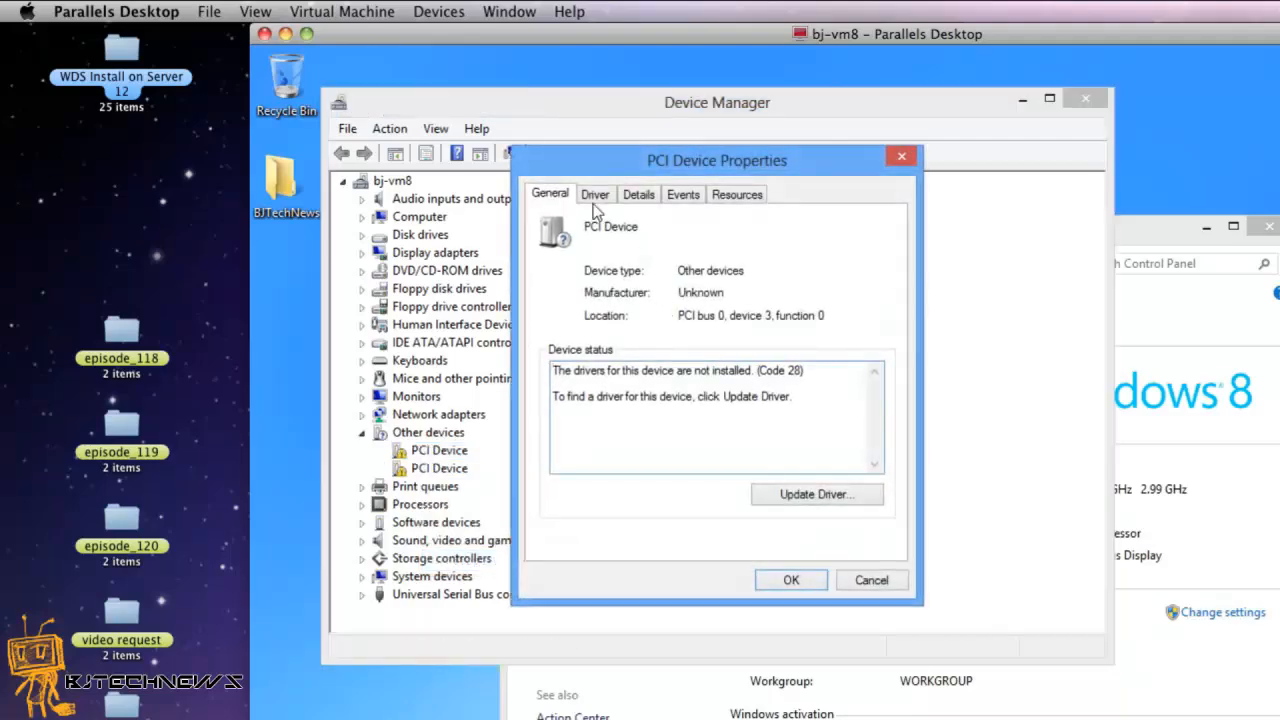
pyautogui.click(638, 194)
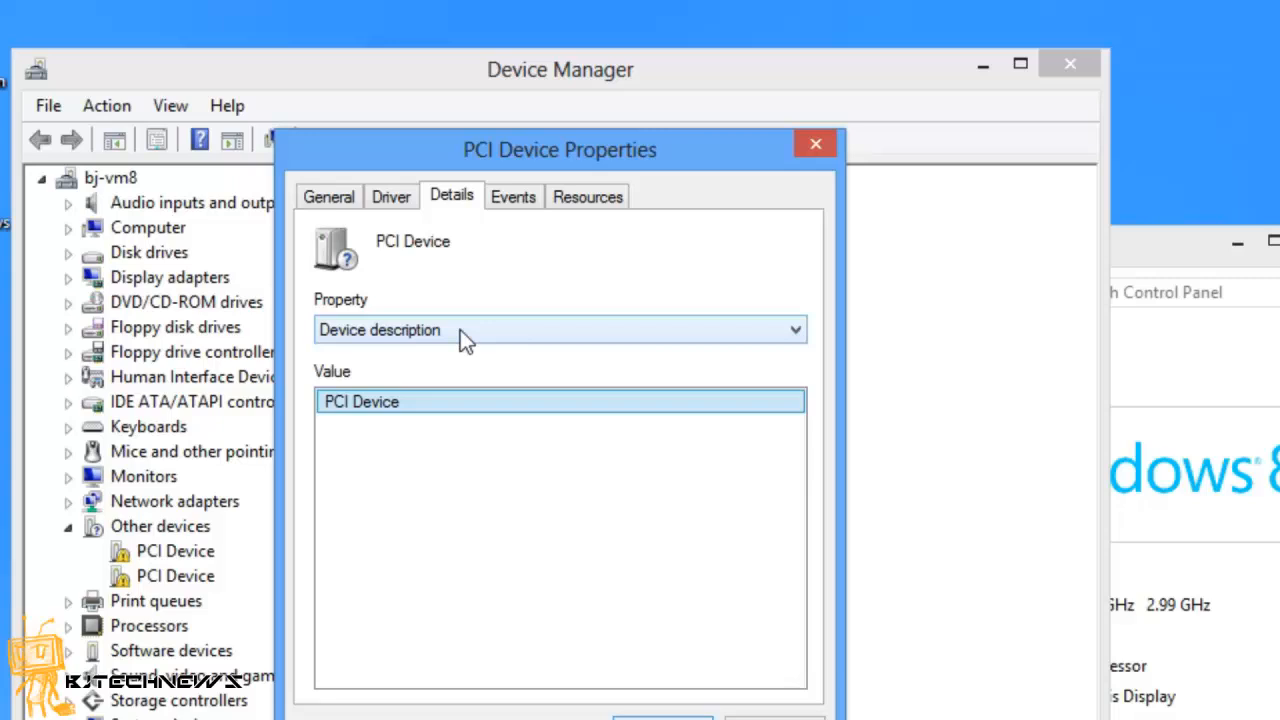
pyautogui.click(560, 330)
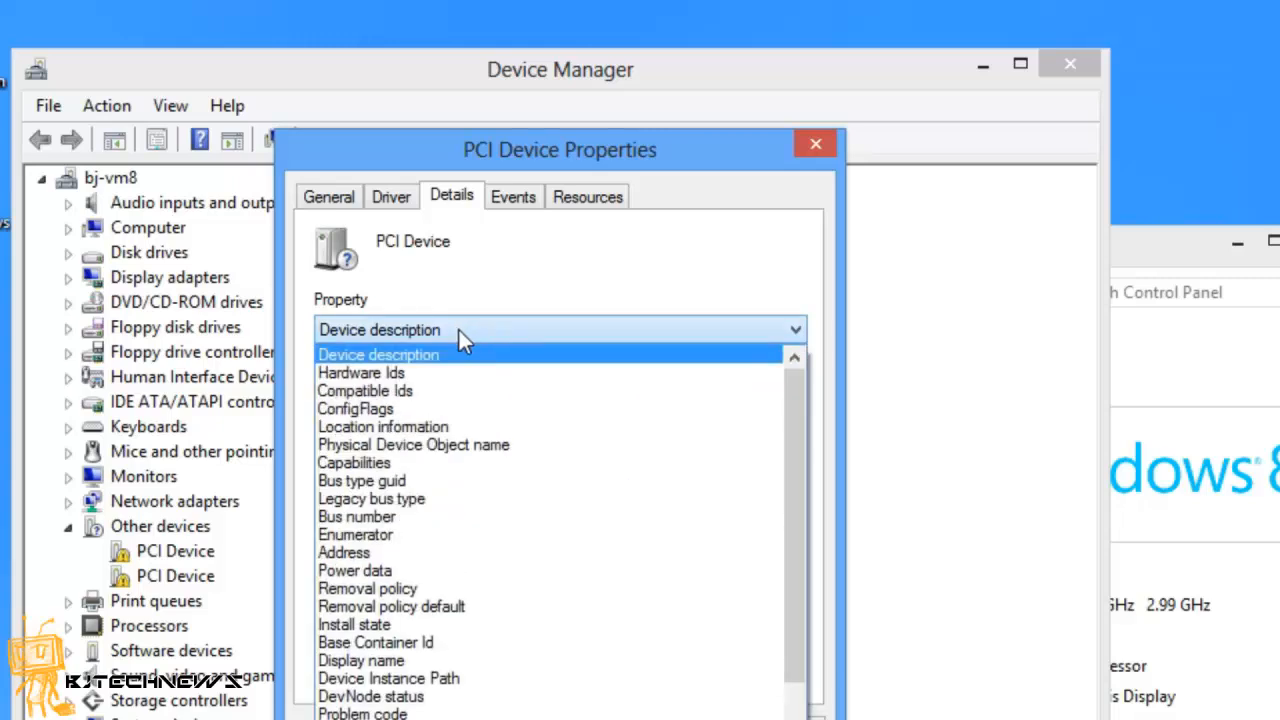
pyautogui.click(361, 372)
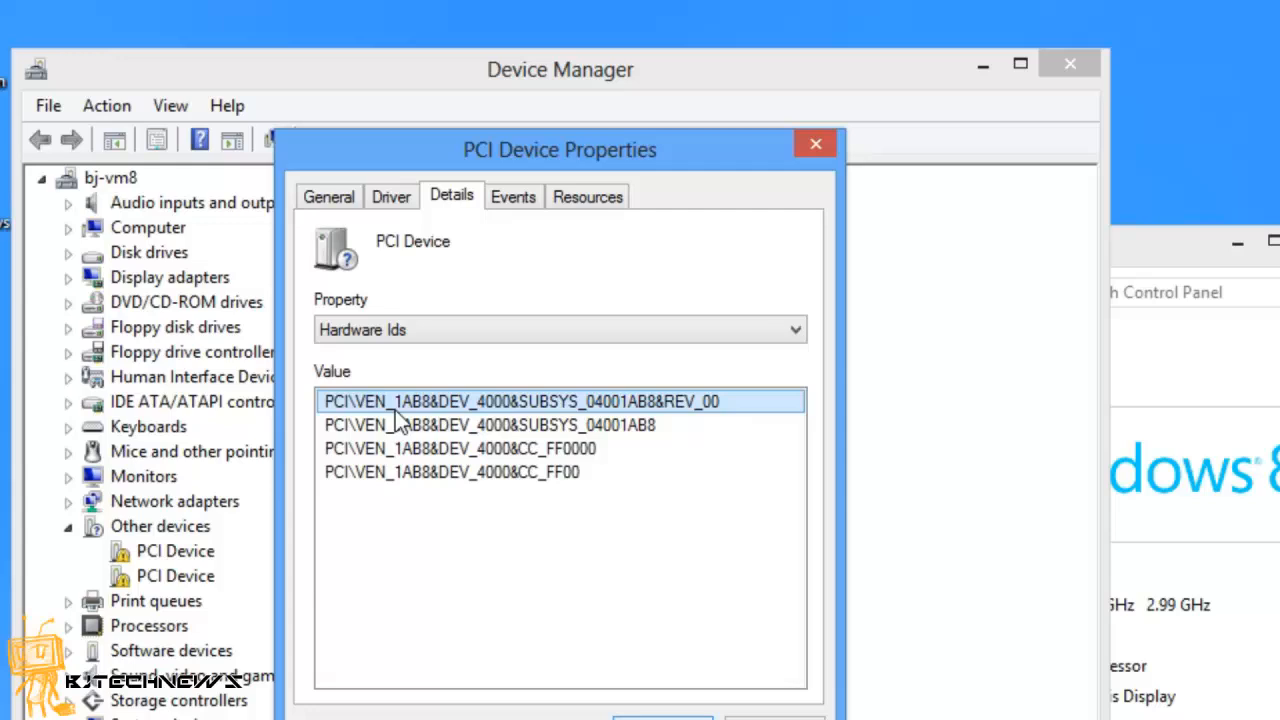
pyautogui.click(490, 425)
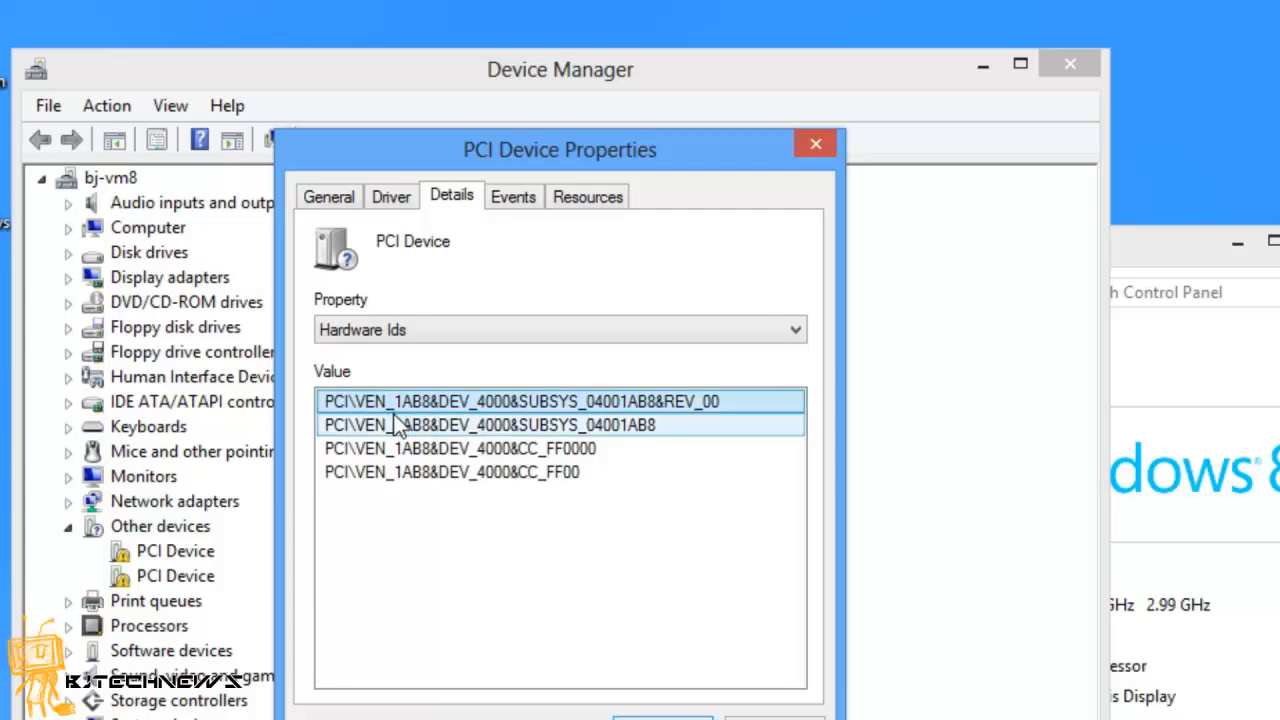
pyautogui.moveTo(408, 428)
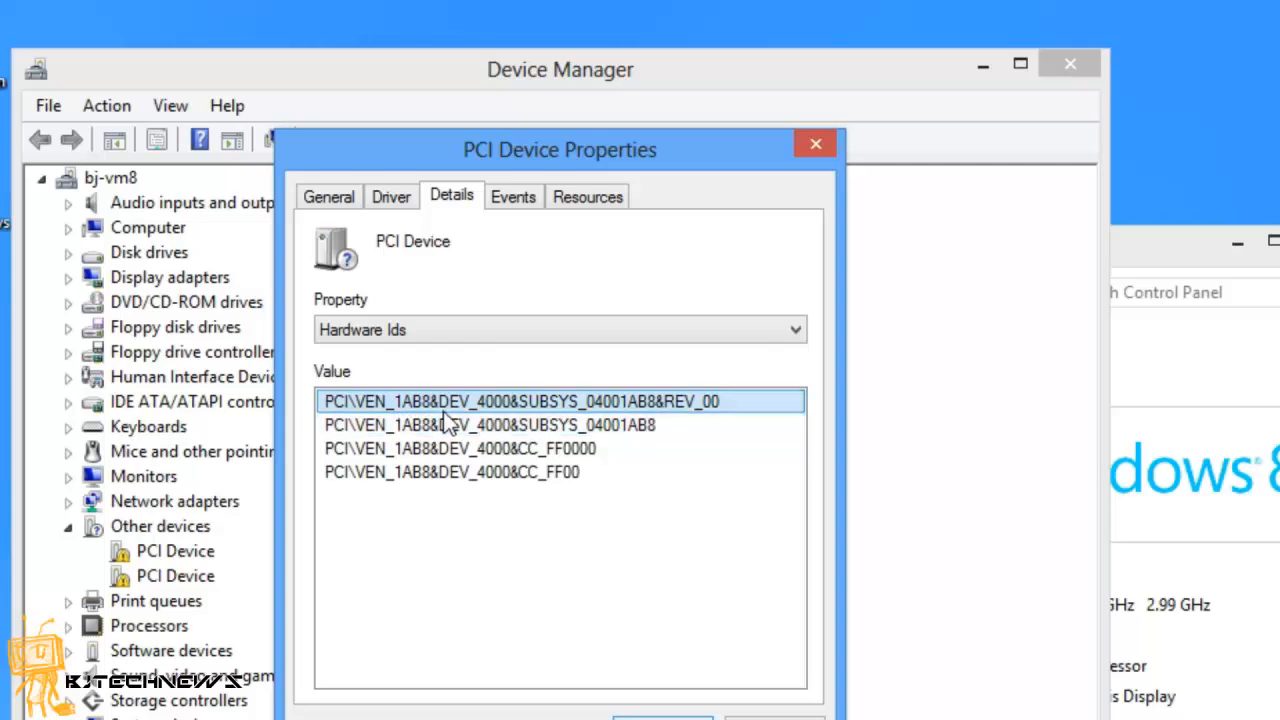
pyautogui.moveTo(470, 418)
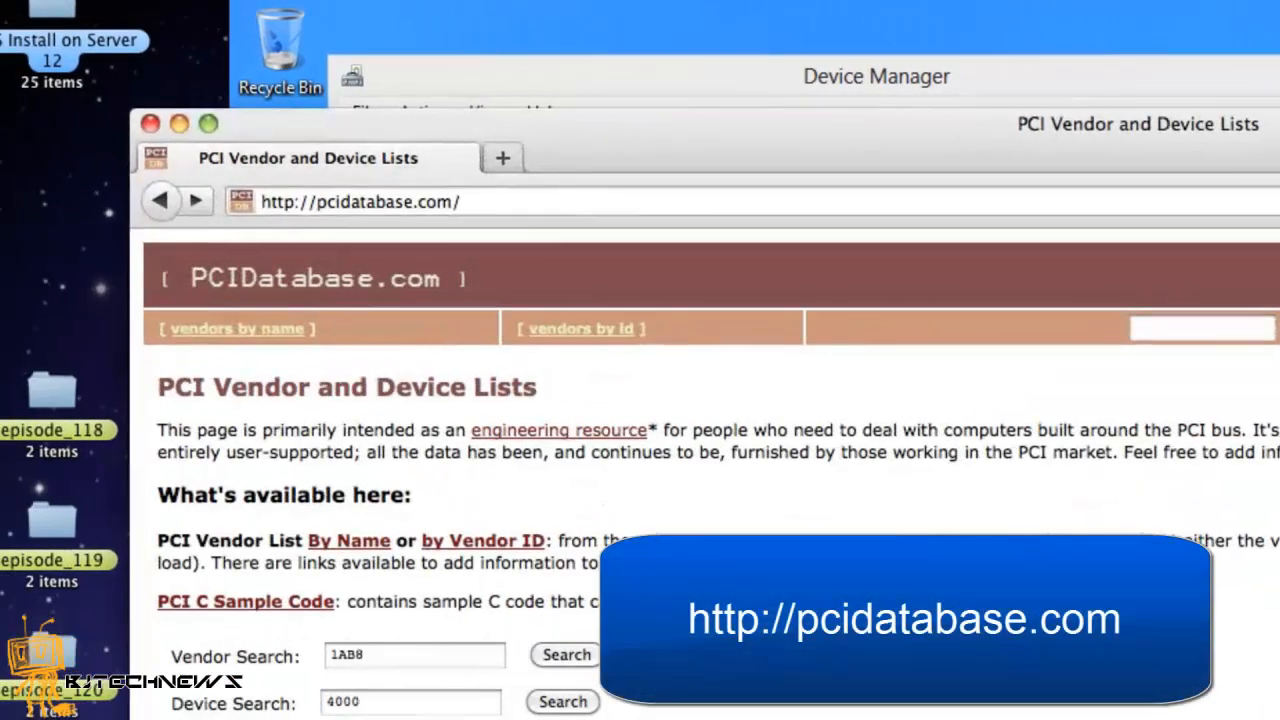
# Step: Run the pcidatabase.com Device Search for device ID 4000
pyautogui.click(410, 701)
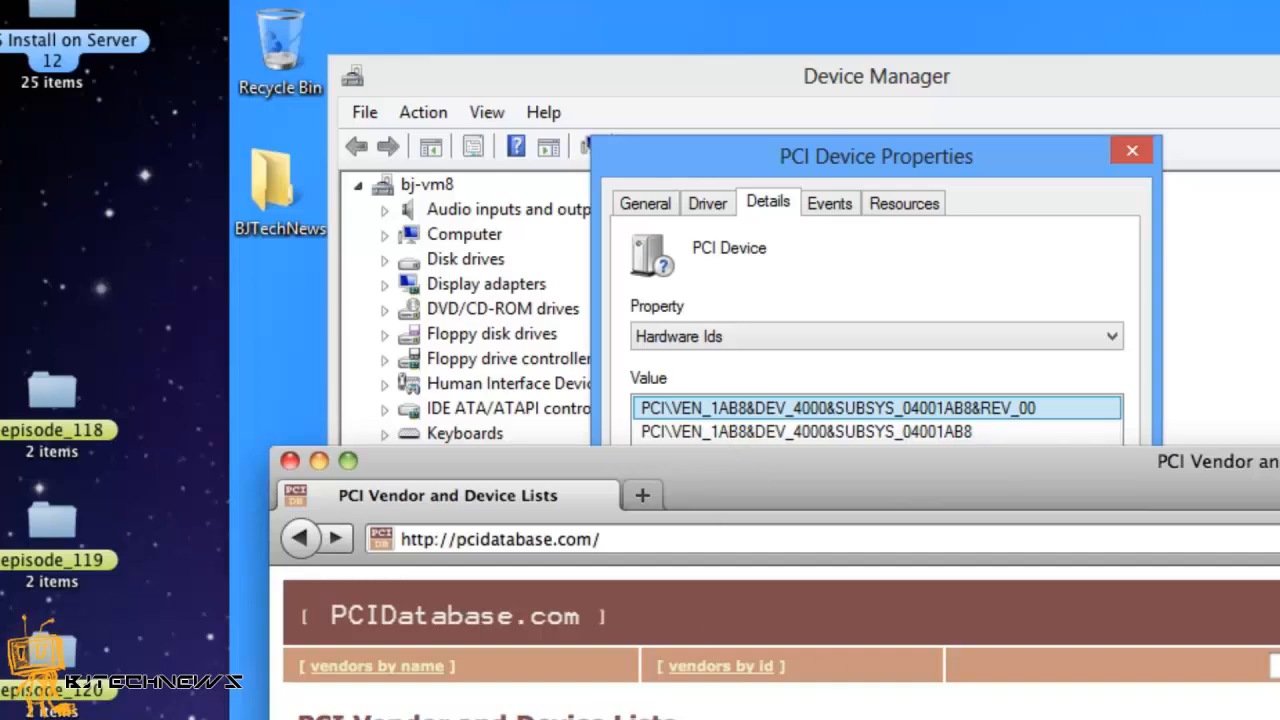
pyautogui.moveTo(868, 442)
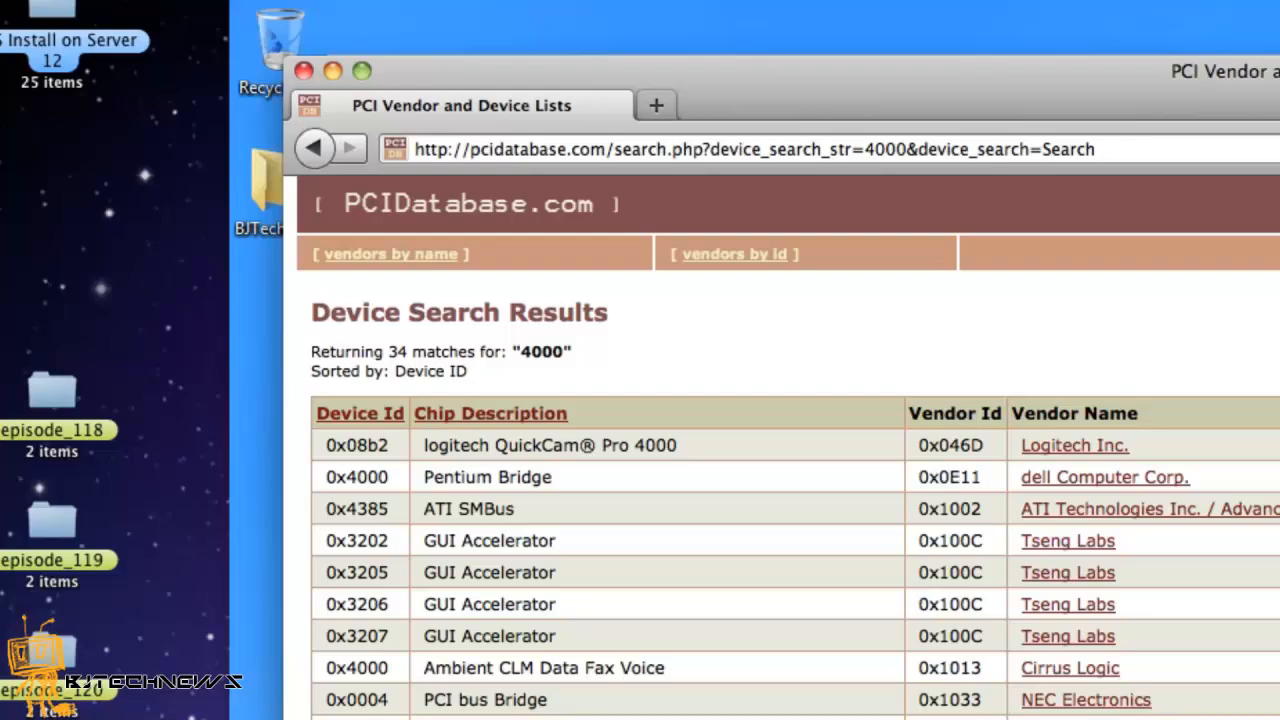
pyautogui.scroll(-3)
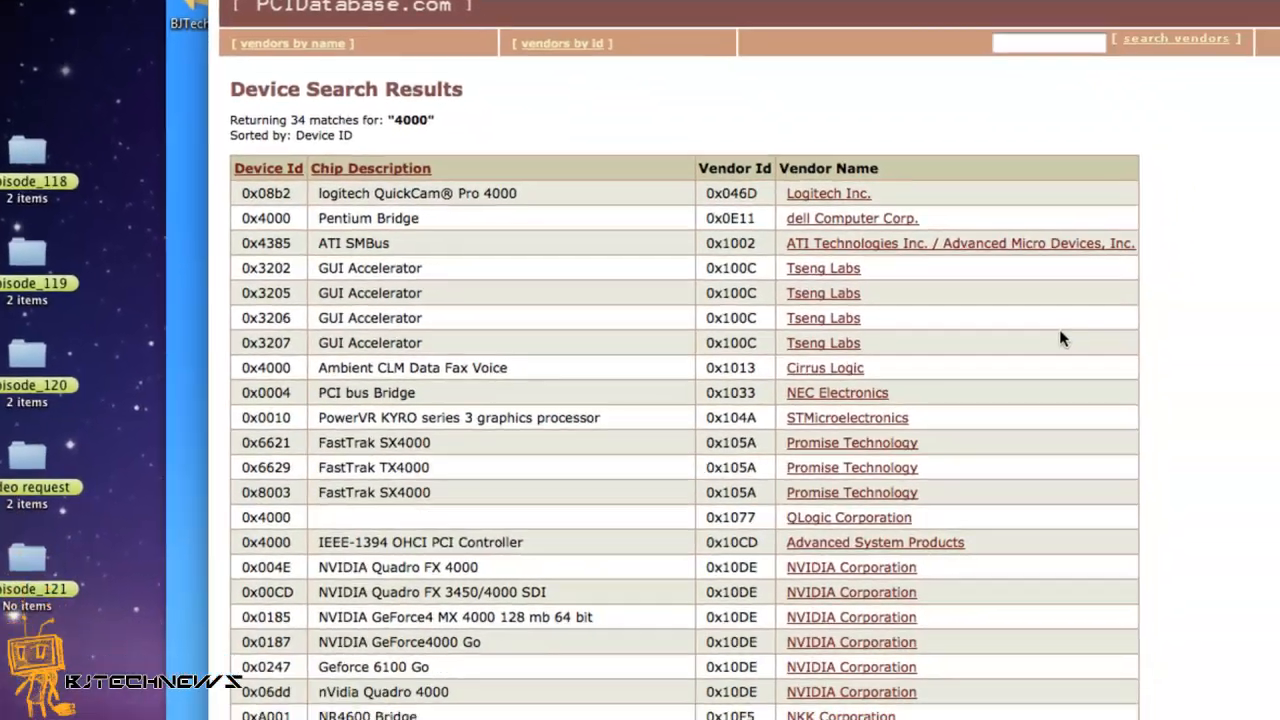
pyautogui.scroll(-3)
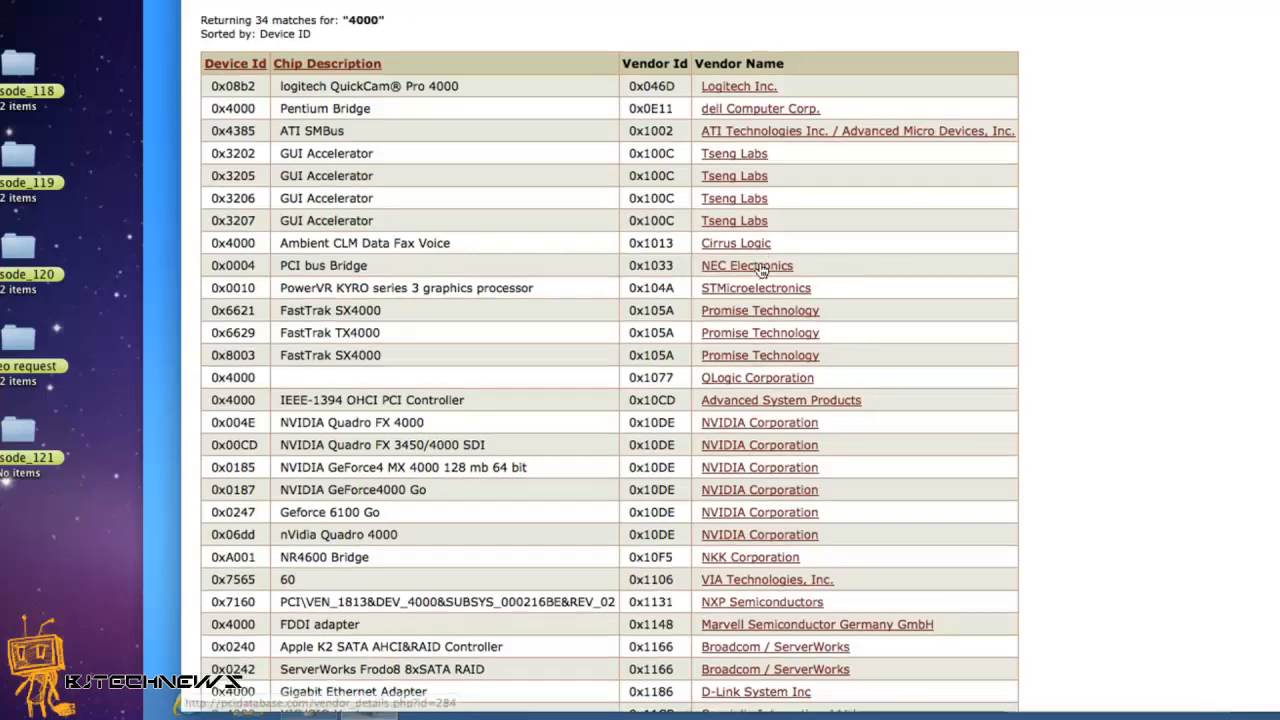
pyautogui.scroll(-3)
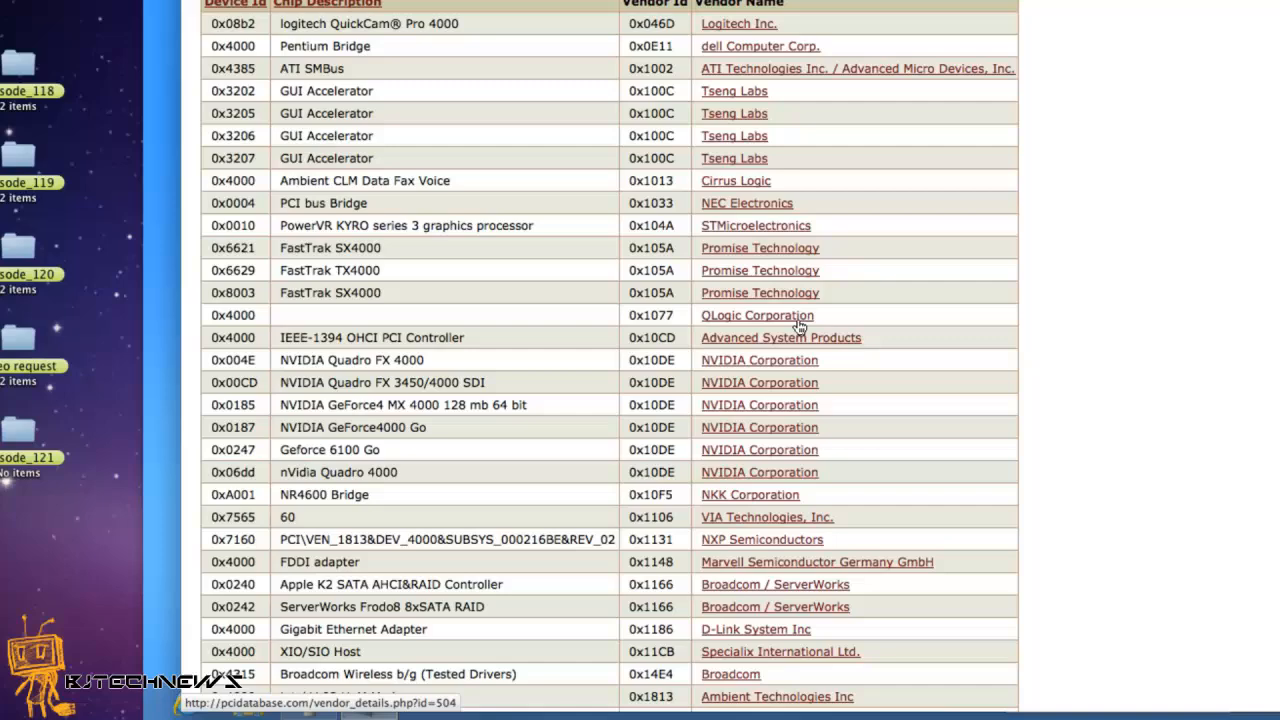
pyautogui.scroll(-3)
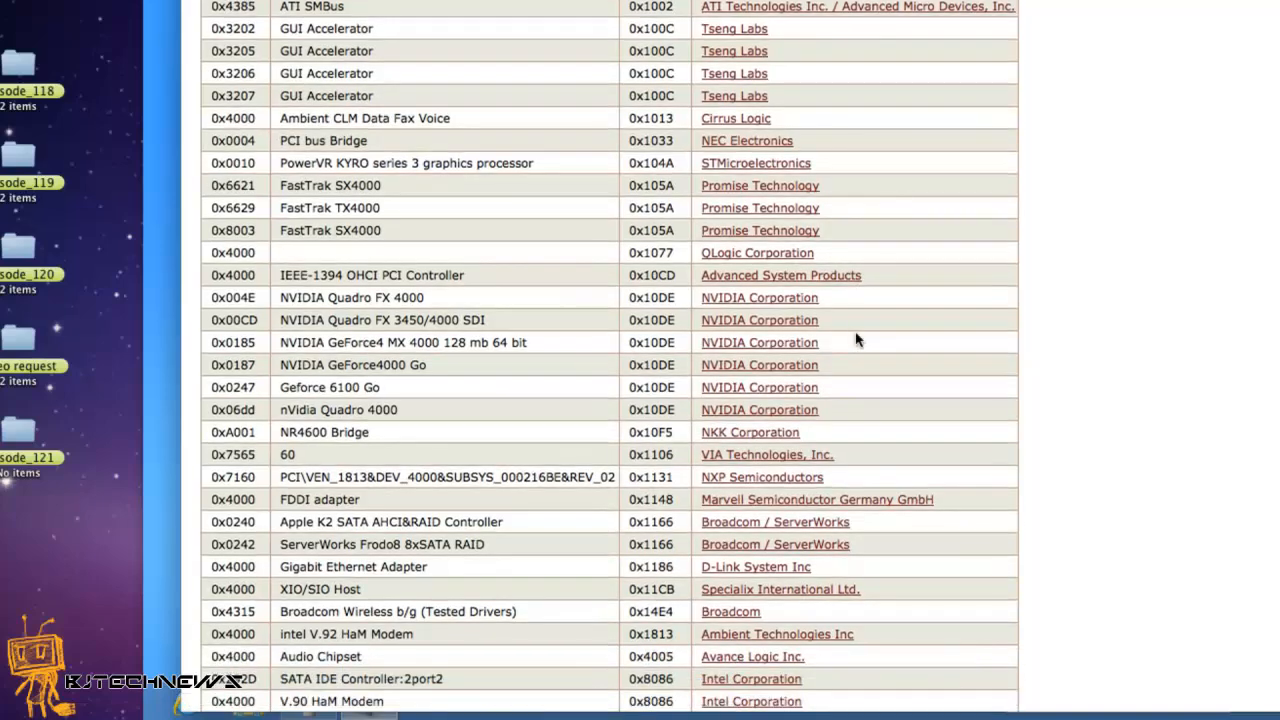
pyautogui.scroll(3)
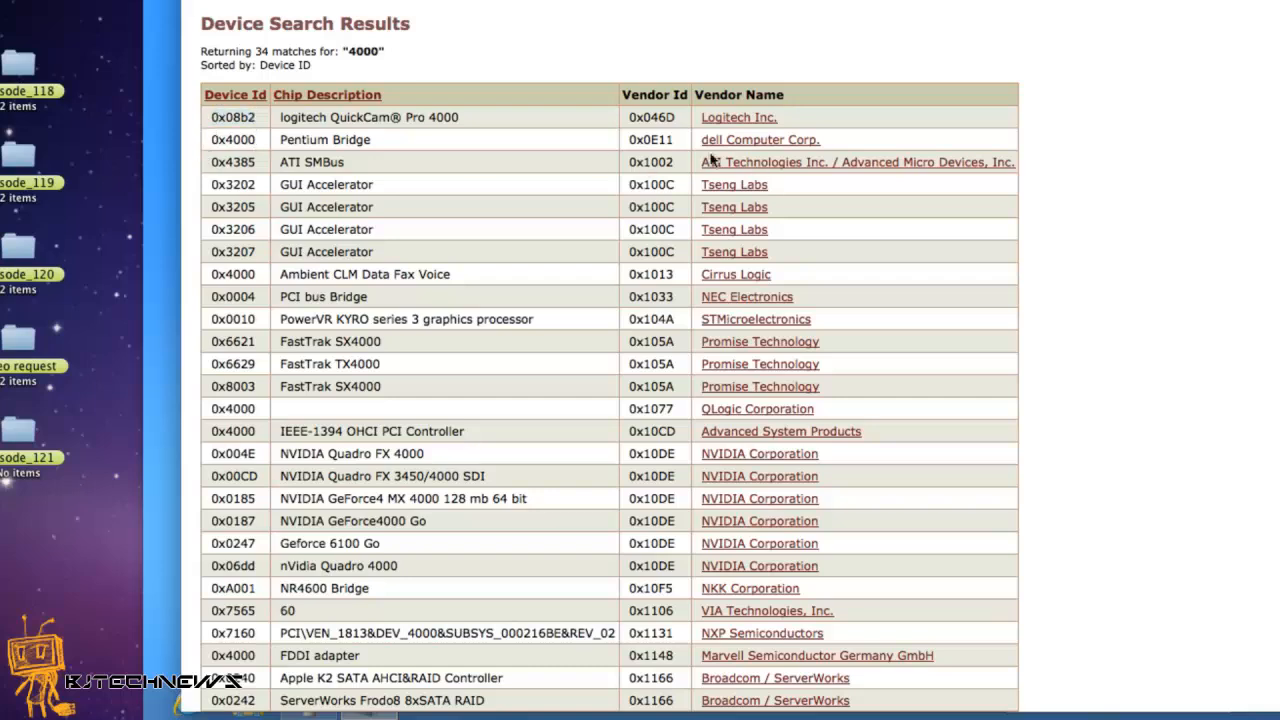
pyautogui.scroll(-3)
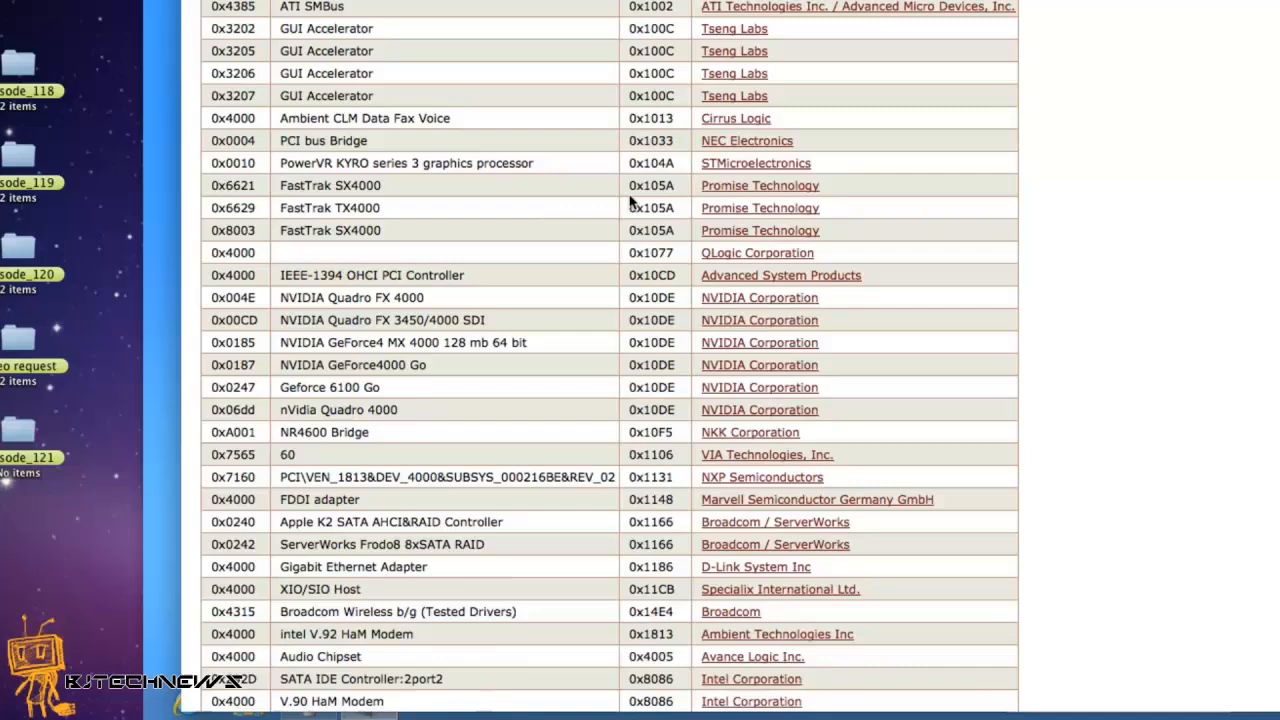